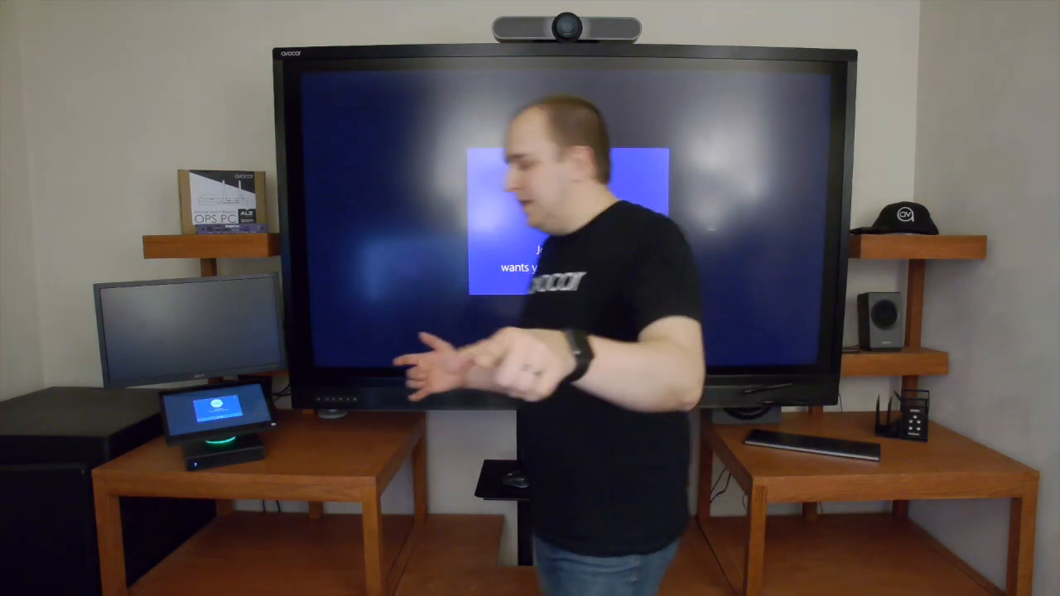
# Step: Accept the incoming whiteboard share request so a blank Whiteboard canvas opens
pyautogui.click(219, 431)
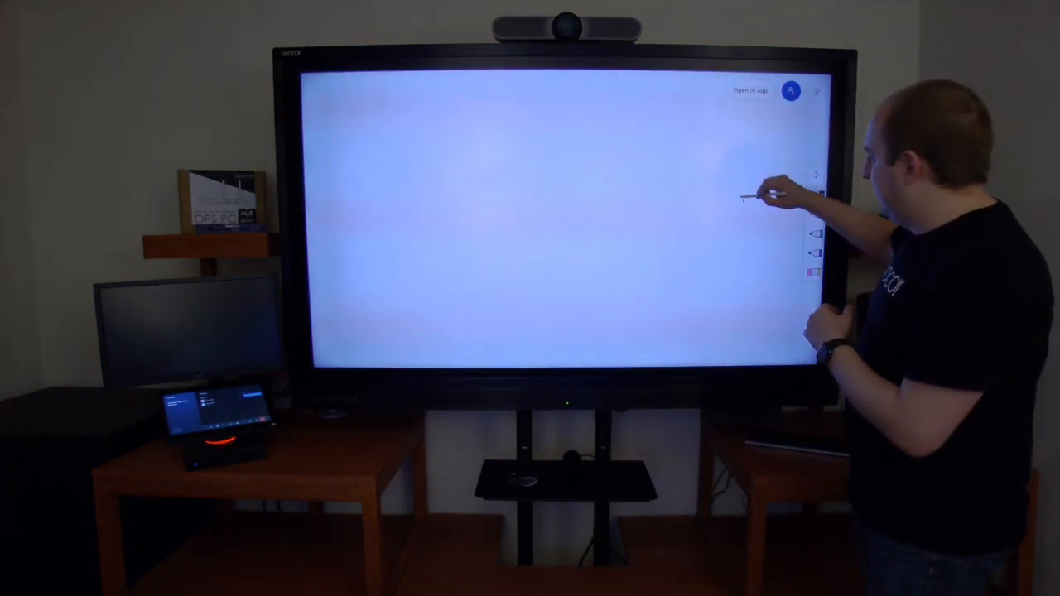
# Step: Handwrite the word 'Pen' with an arrow in ink near the right side of the canvas
pyautogui.moveTo(741, 203); pyautogui.dragTo(787, 223)
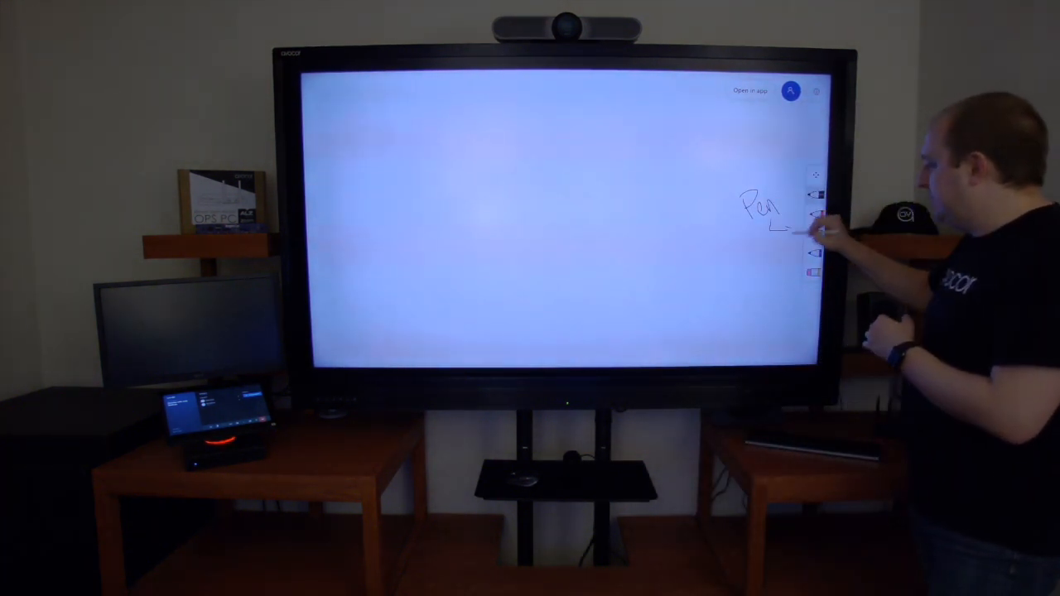